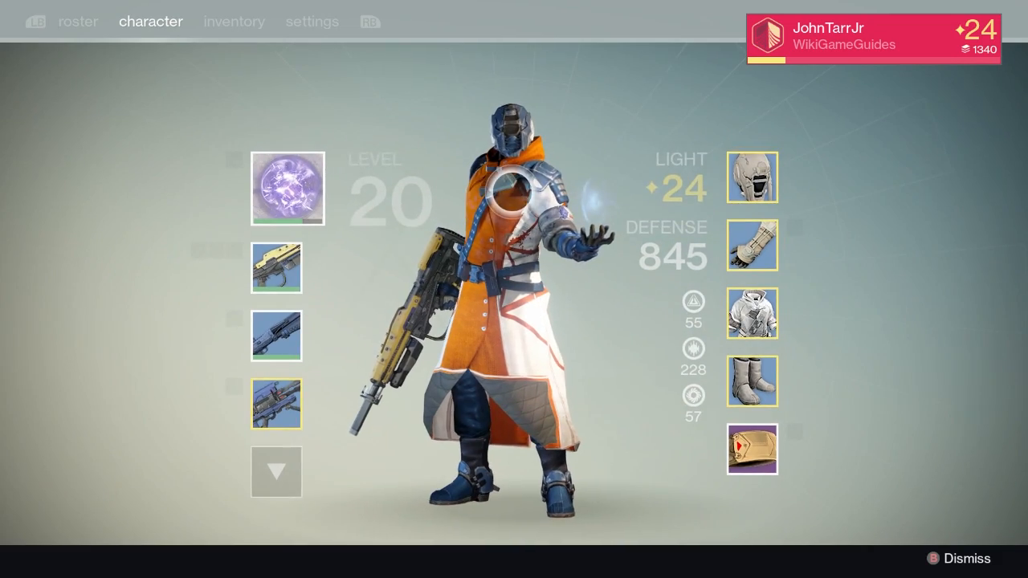
View the Clans and Groups page listing the founded WikiGameGuides group and joined Rooster Teeth Official
click(967, 558)
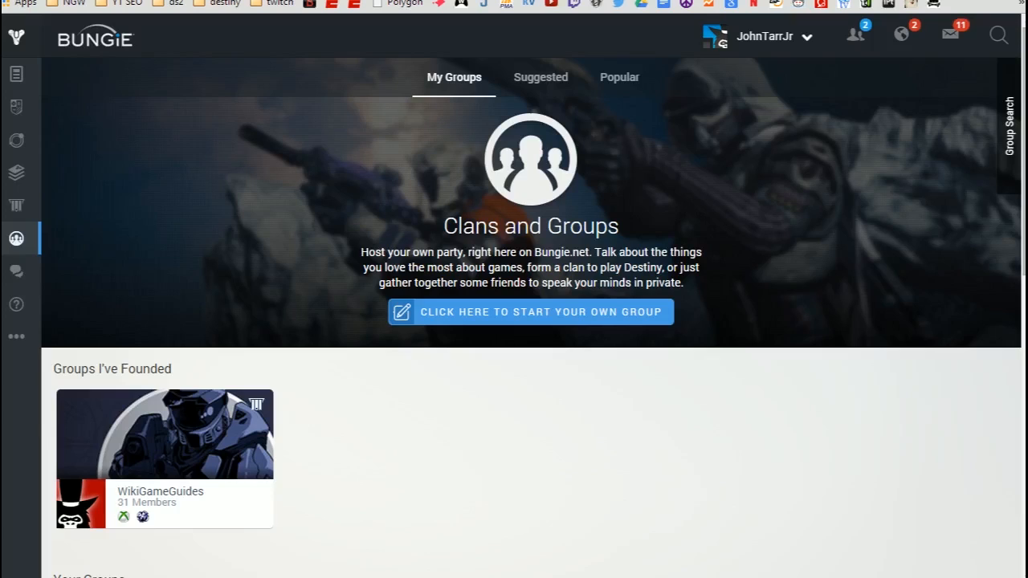
mouse_move(353, 443)
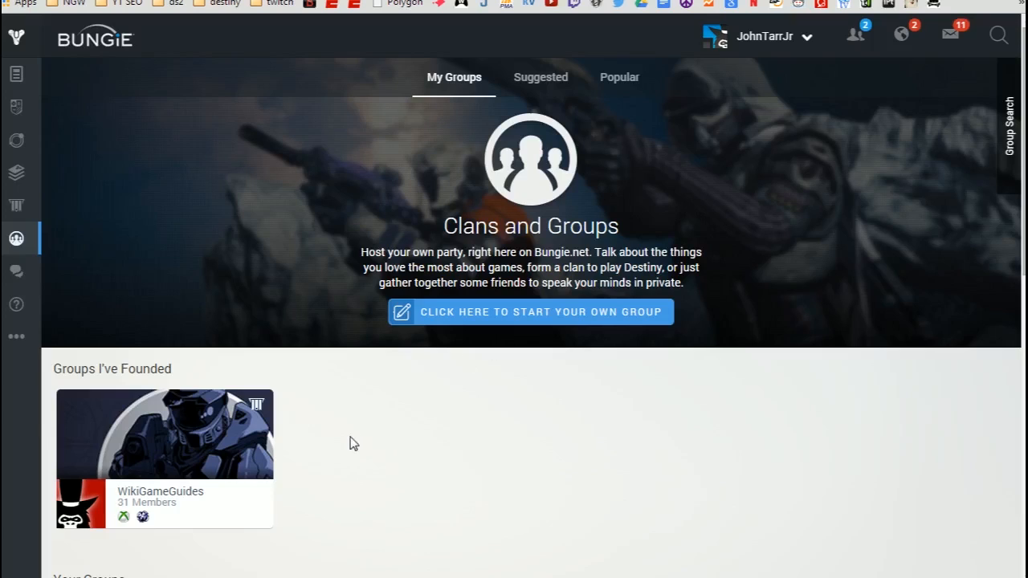
scroll(down, 3)
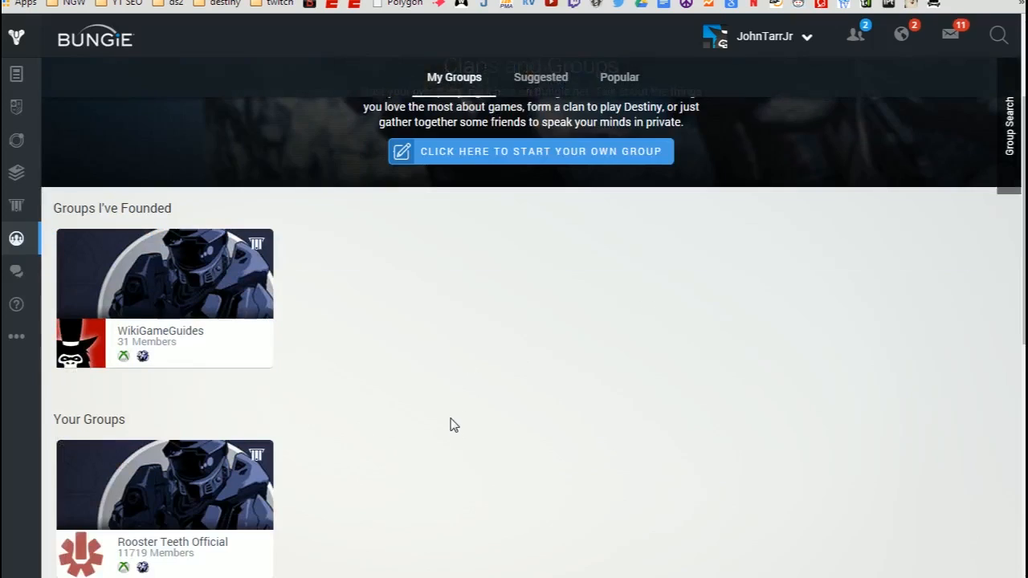
scroll(up, 3)
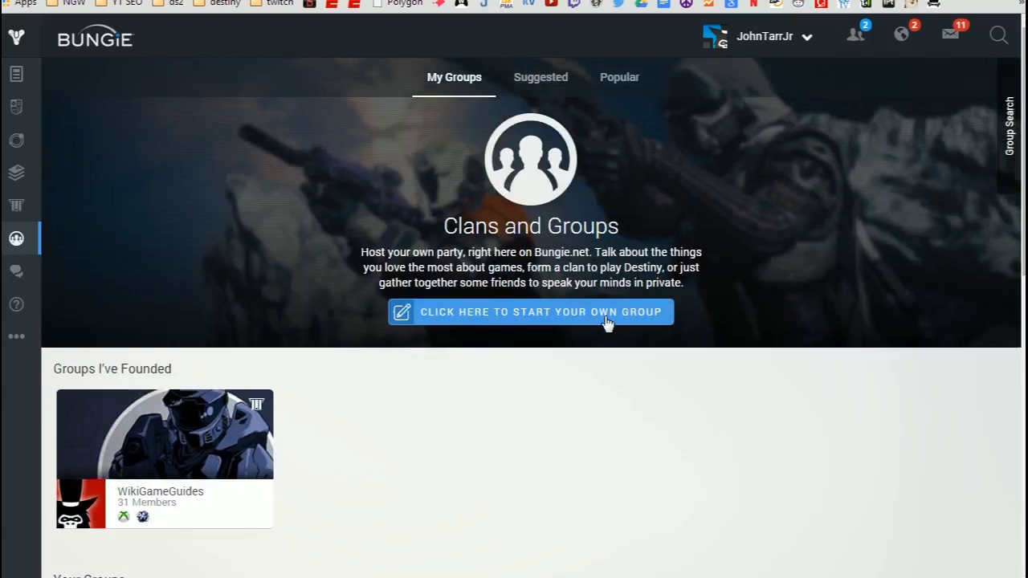
mouse_move(196, 494)
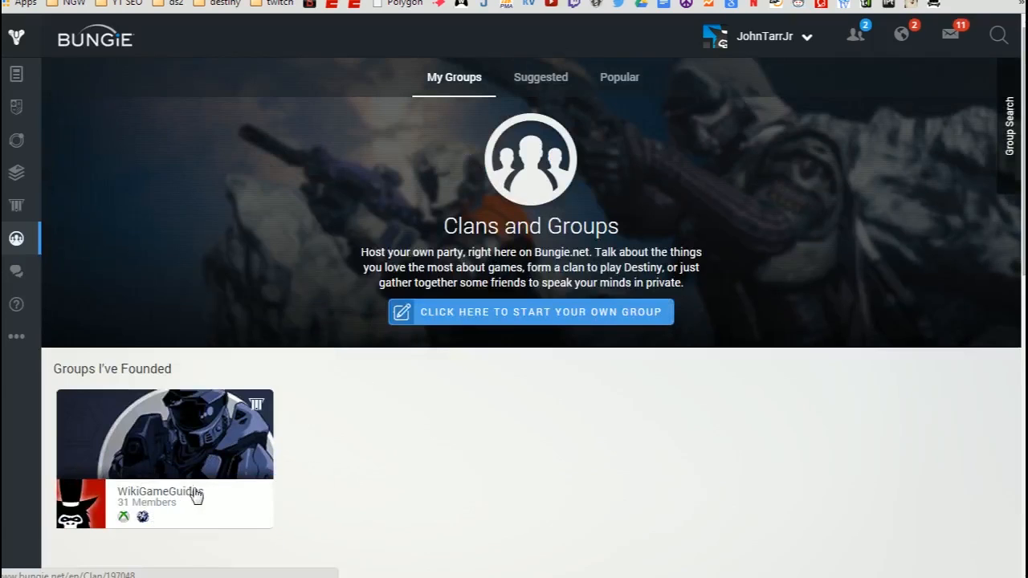
mouse_move(189, 494)
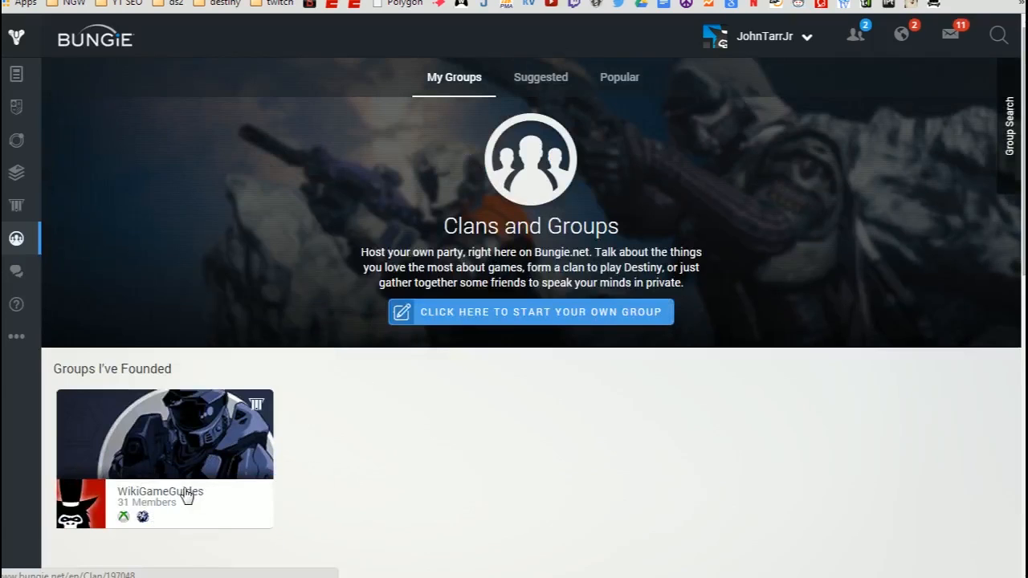
mouse_move(459, 482)
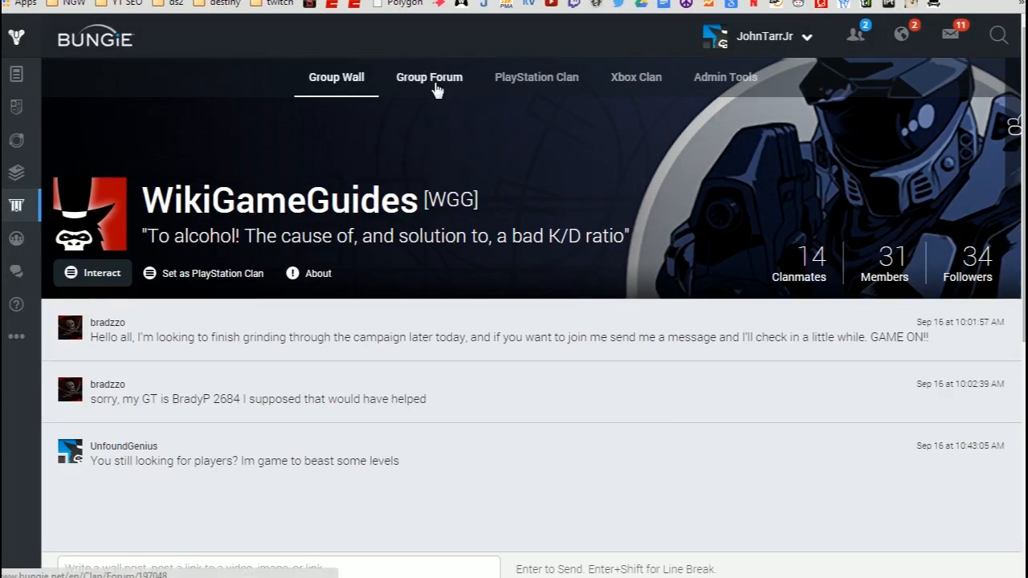
Show the WikiGameGuides clan's Group Forum with its two clan posts
click(429, 77)
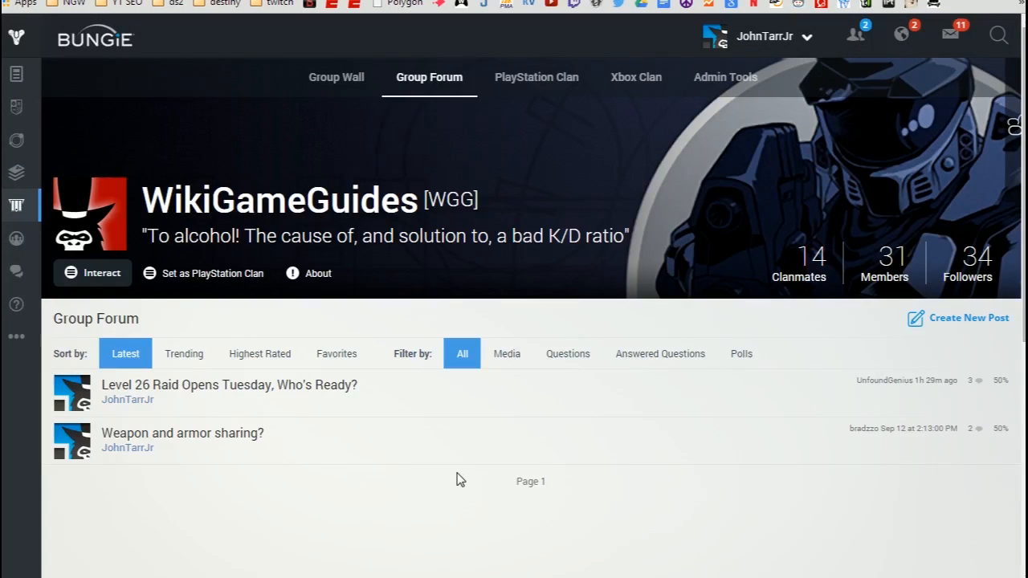
mouse_move(451, 490)
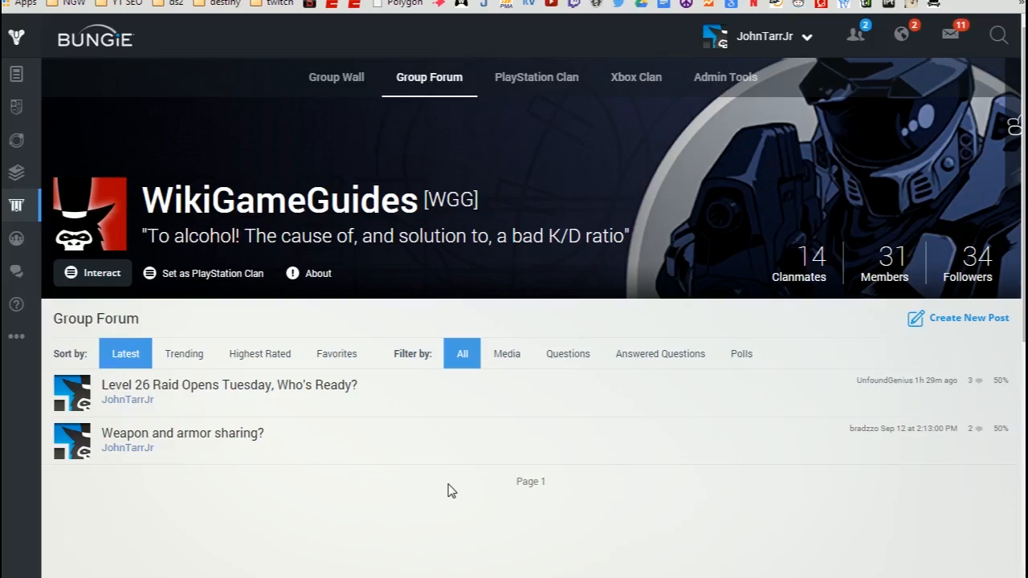